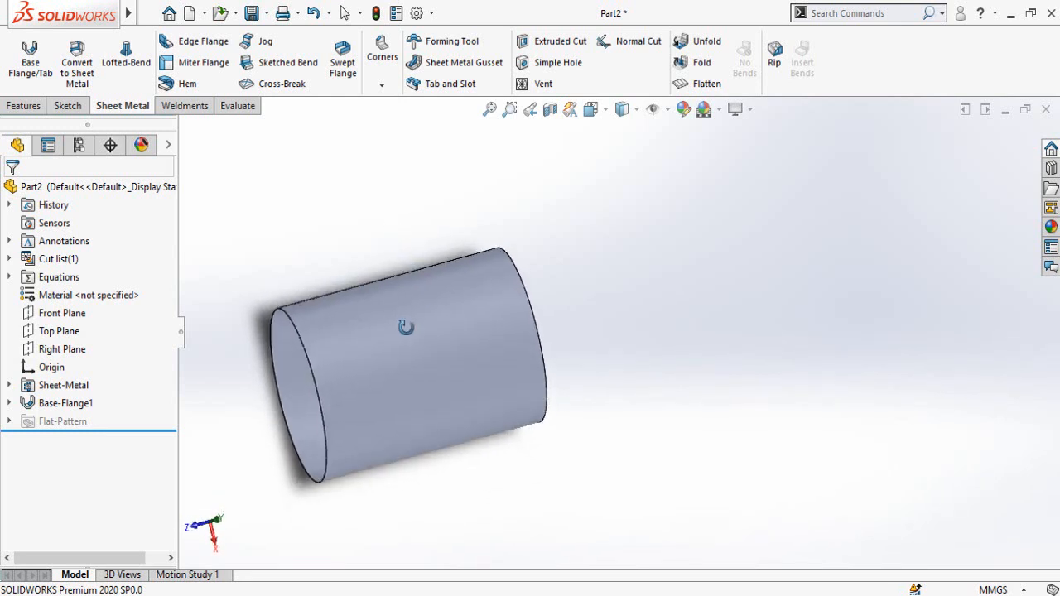
Step: Orbit the sheet metal cylinder, then flatten it to show its rectangular flat pattern
left_click_drag(405, 331, 395, 337)
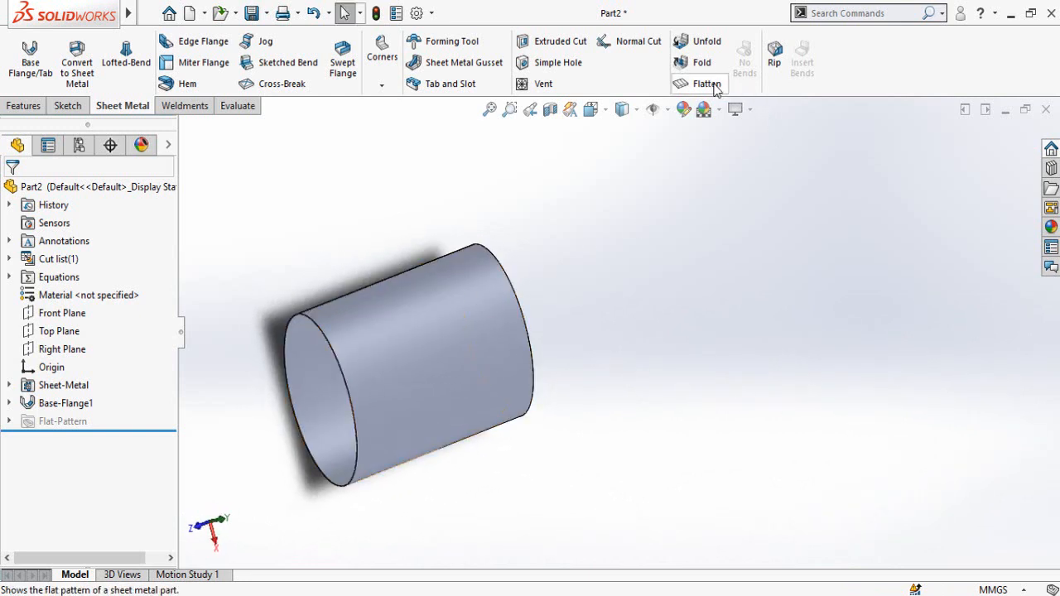
left_click(706, 83)
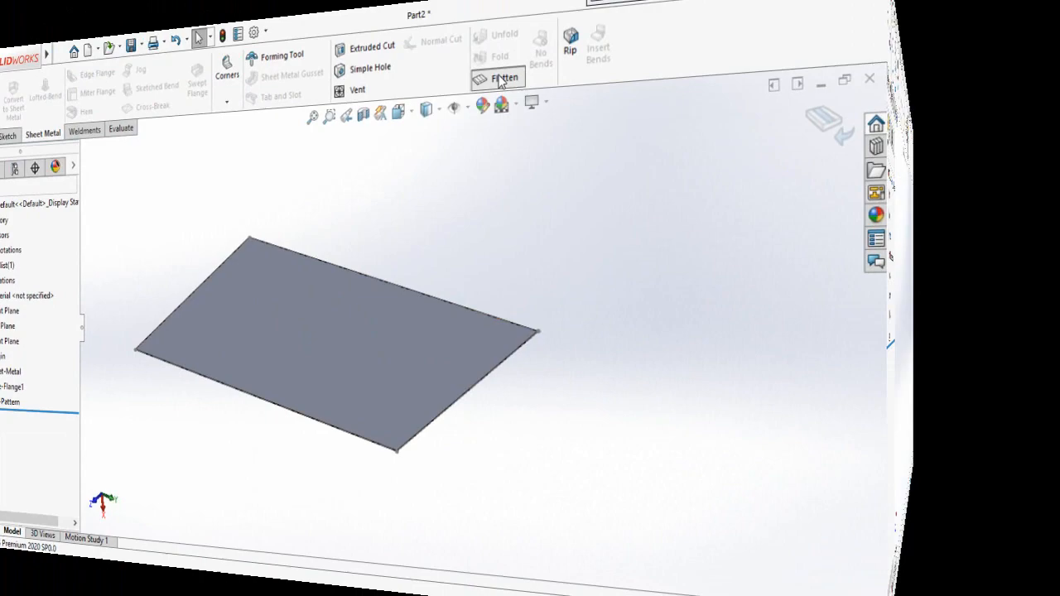
left_click(62, 277)
type("200")
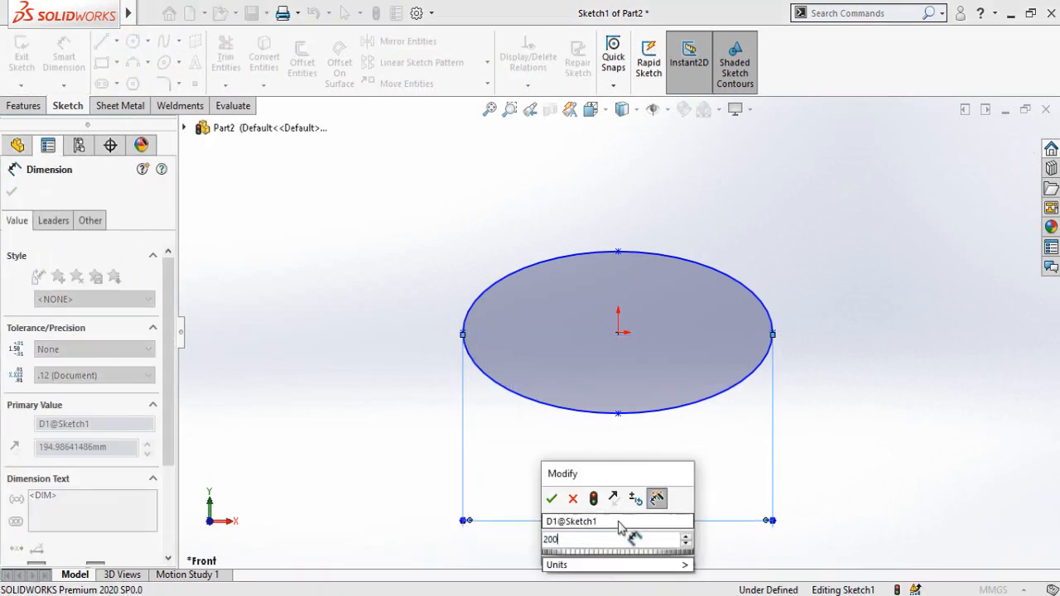
Step: Confirm the 200 mm ellipse width and add the 100 mm height dimension
left_click(552, 498)
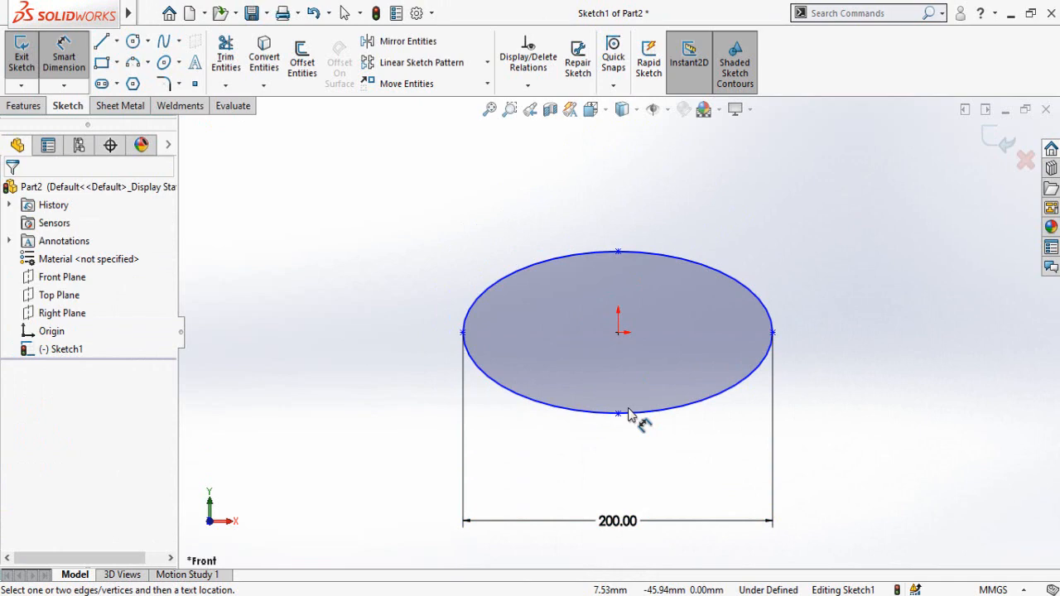
left_click(616, 412)
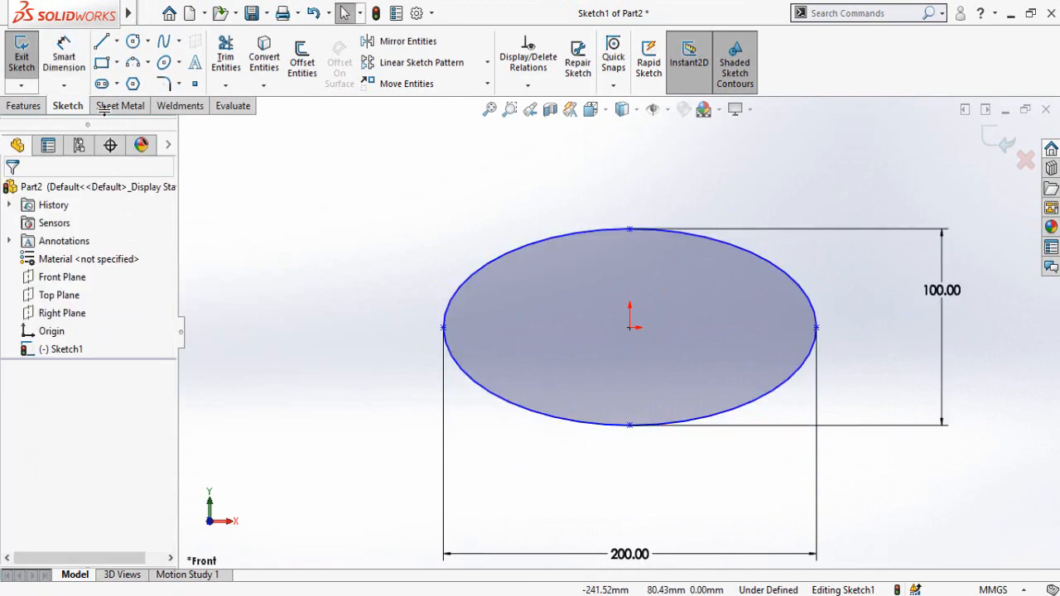
left_click(102, 41)
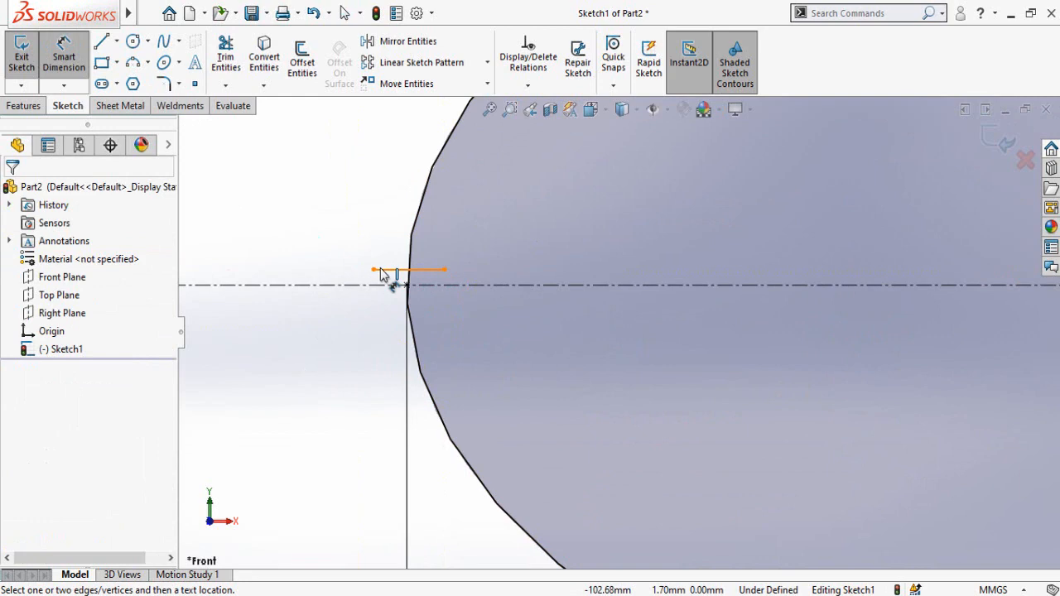
Step: Draw a short horizontal line along the centreline across the ellipse's left edge
left_click(402, 270)
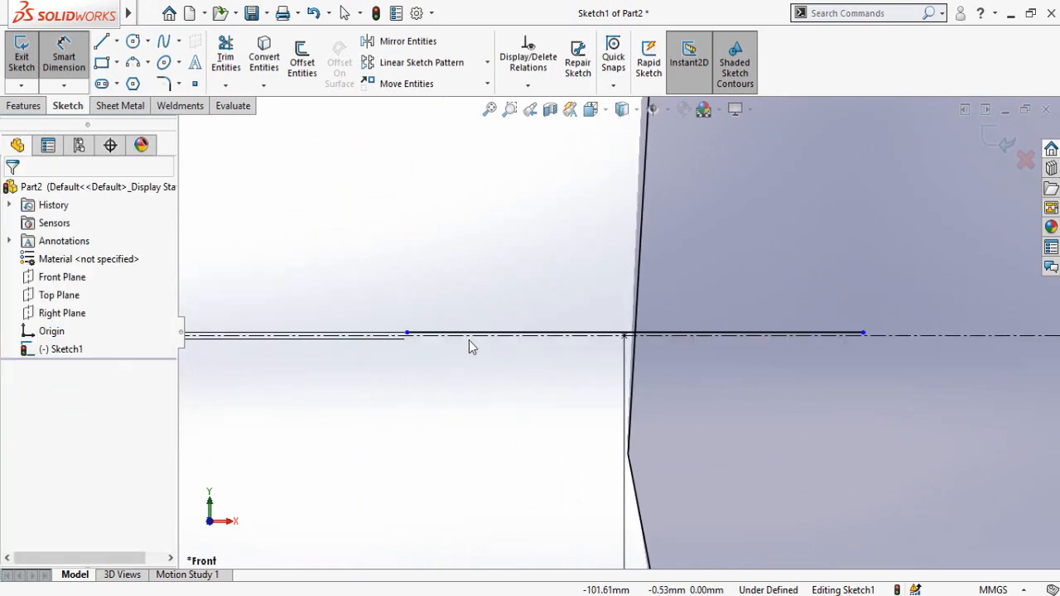
left_click(407, 41)
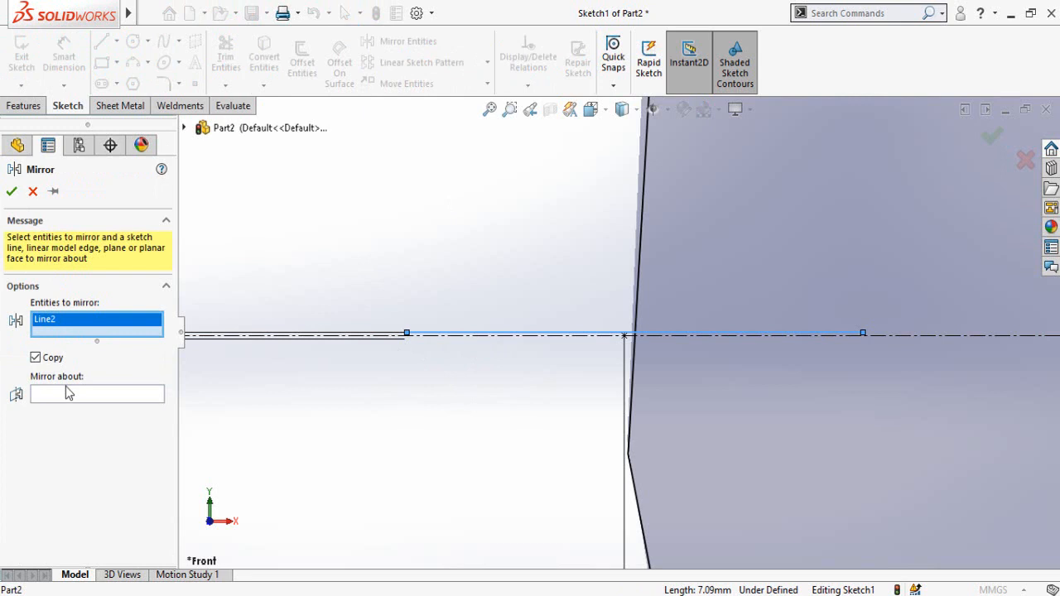
Step: Mirror Line2 about the horizontal centreline to open the ellipse's left end
left_click(96, 393)
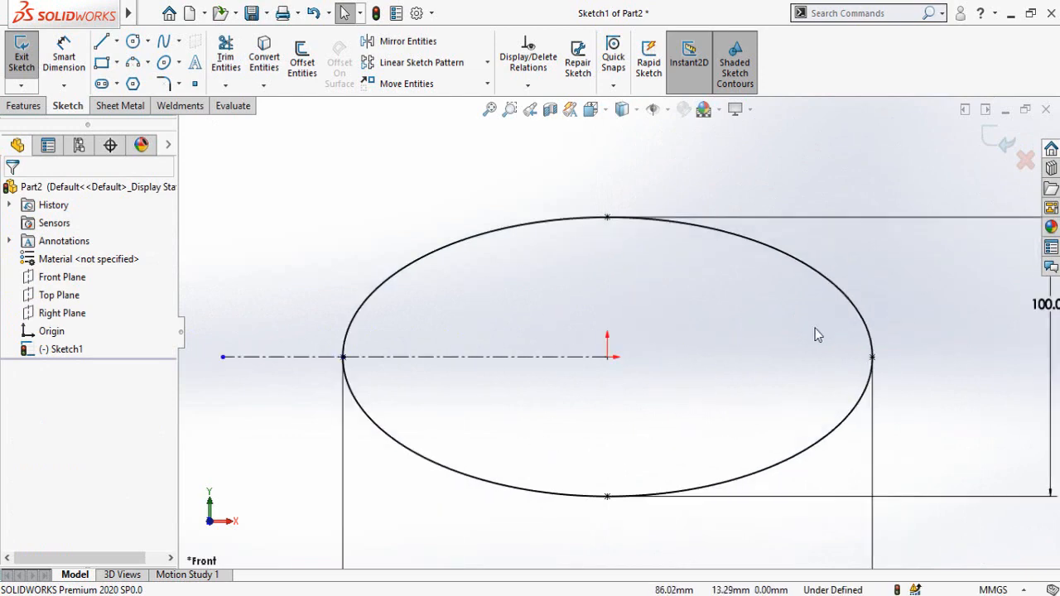
Step: Create a Base Flange from the open ellipse sketch with a 300 mm Direction 1 depth
left_click(122, 105)
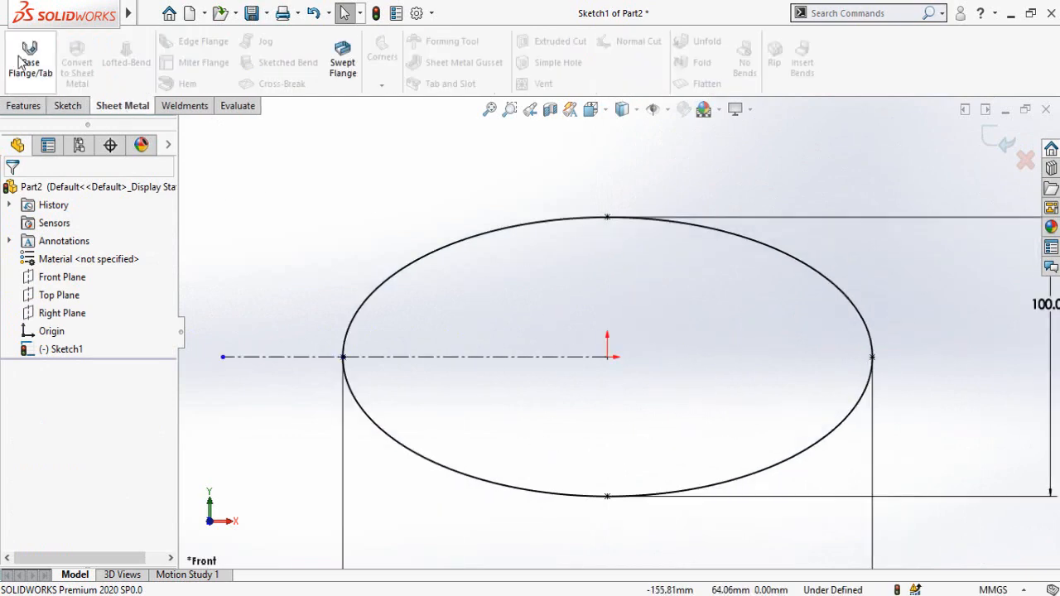
left_click(31, 62)
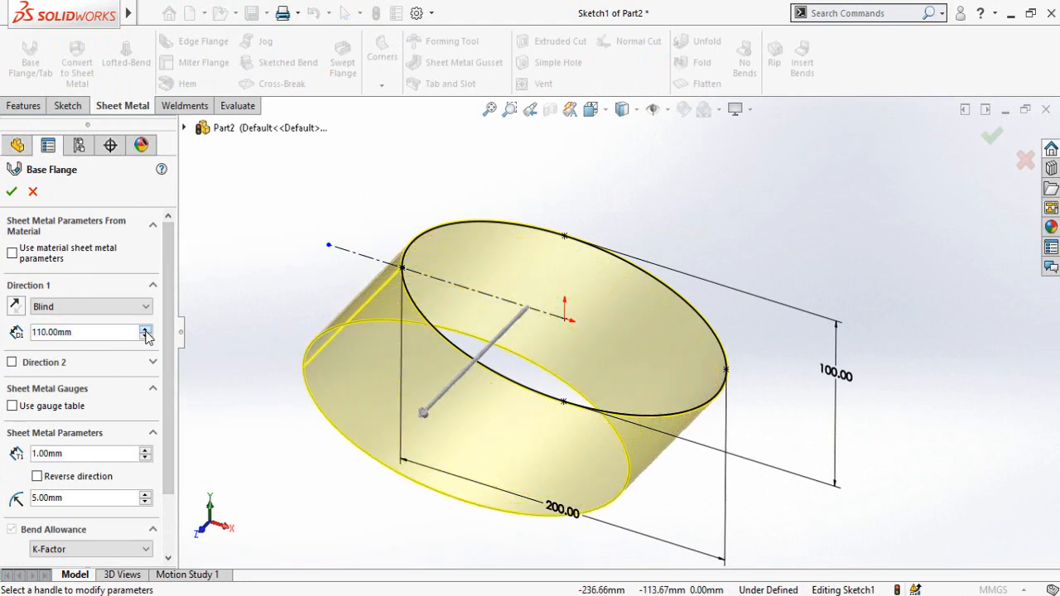
left_click(146, 328)
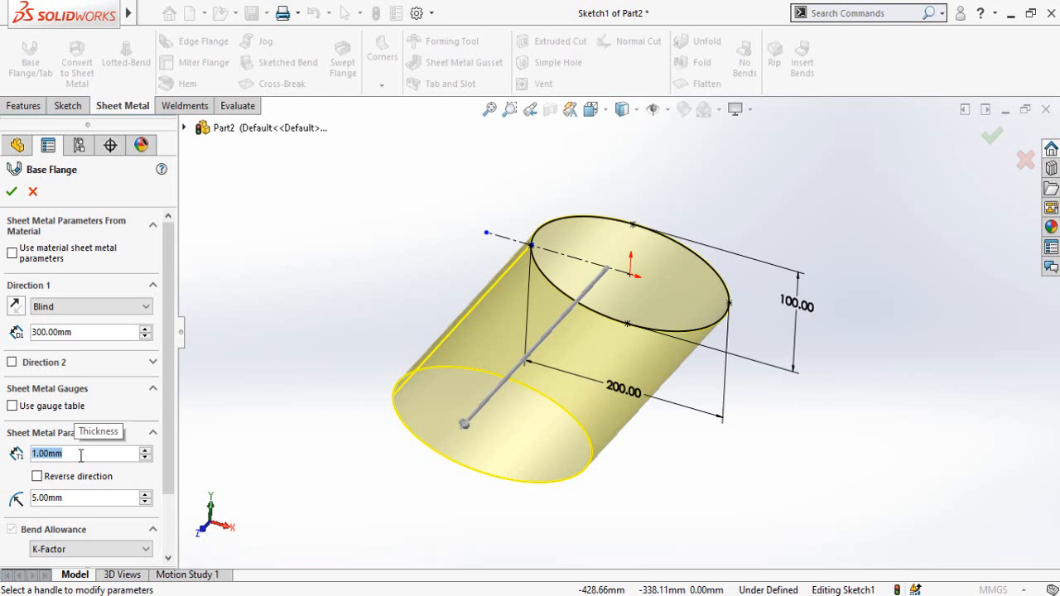
type("0")
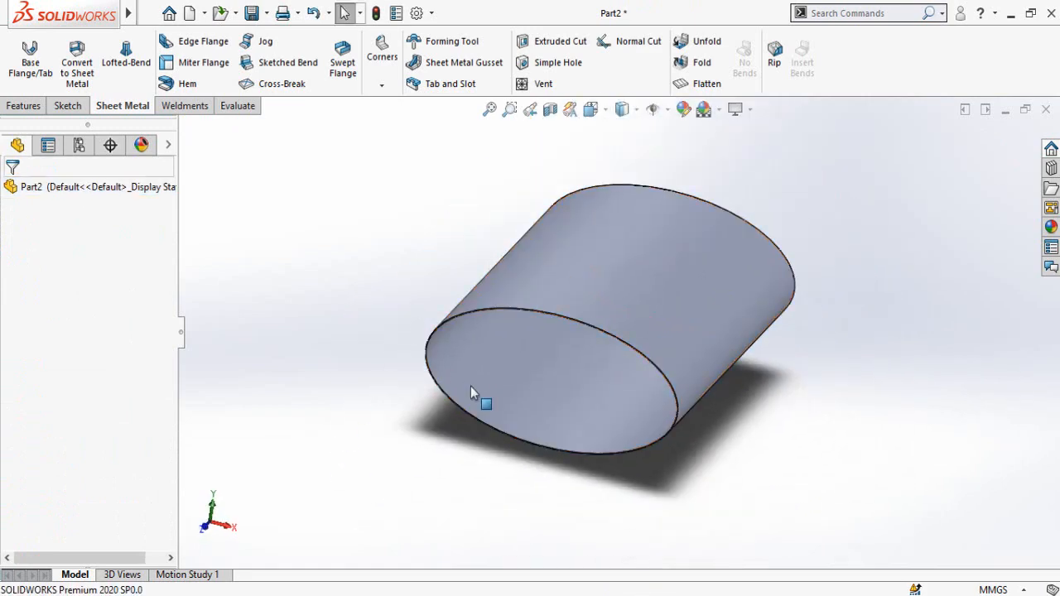
mouse_move(706, 83)
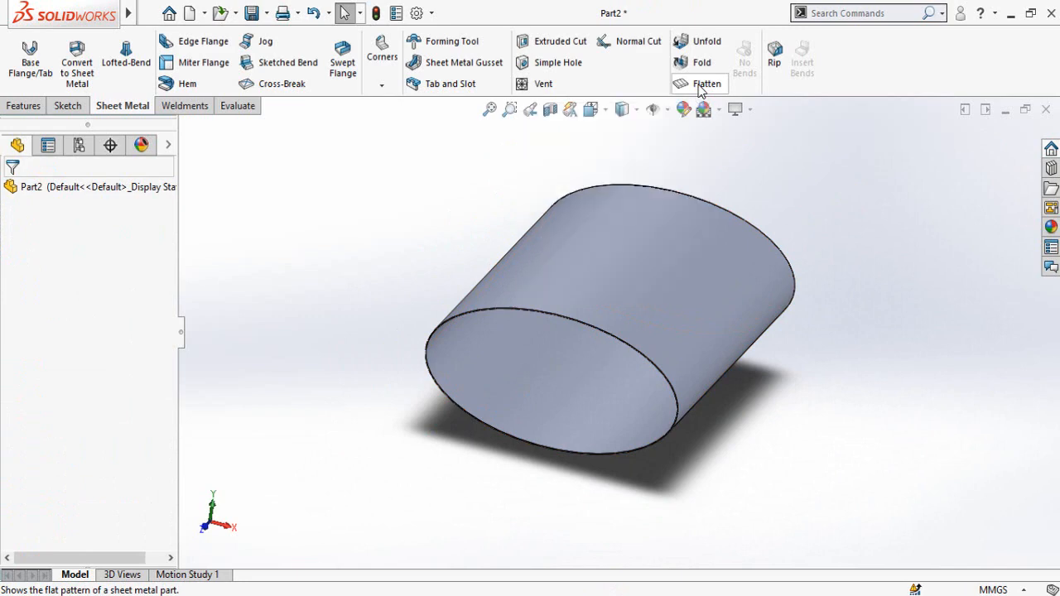
left_click(707, 84)
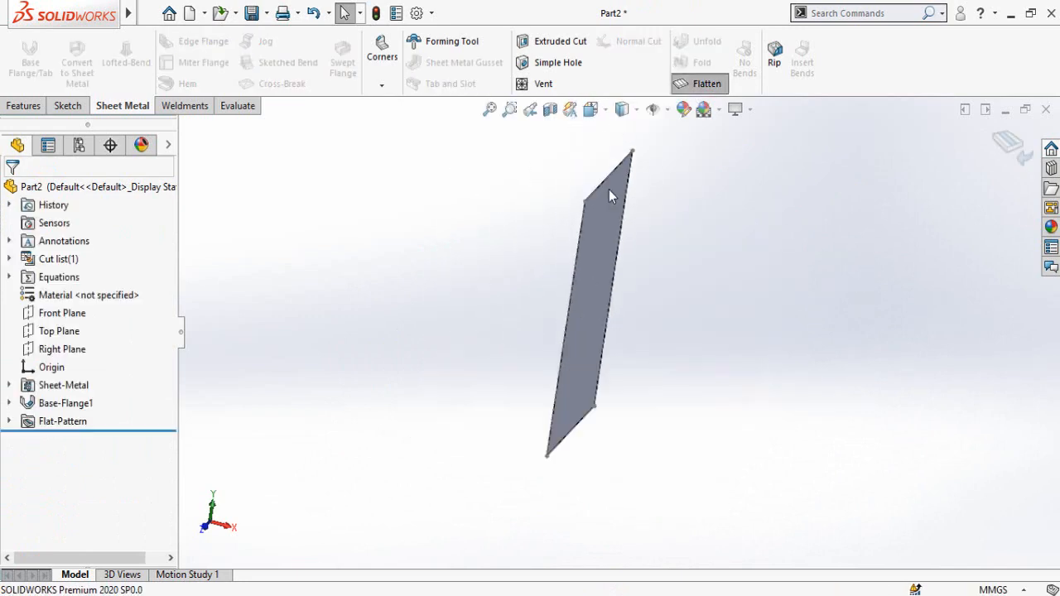
left_click(706, 83)
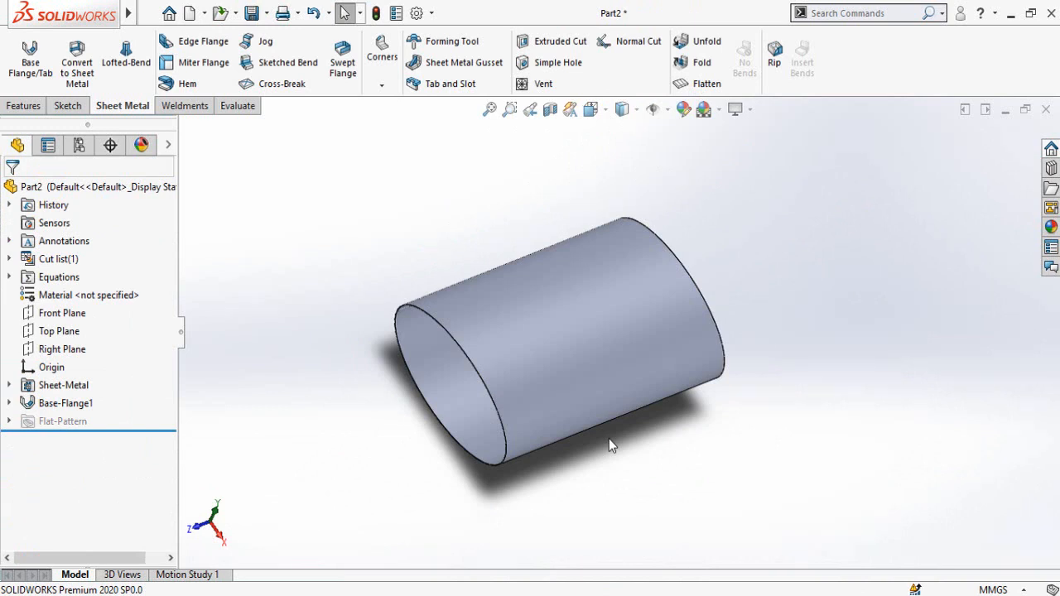
mouse_move(579, 464)
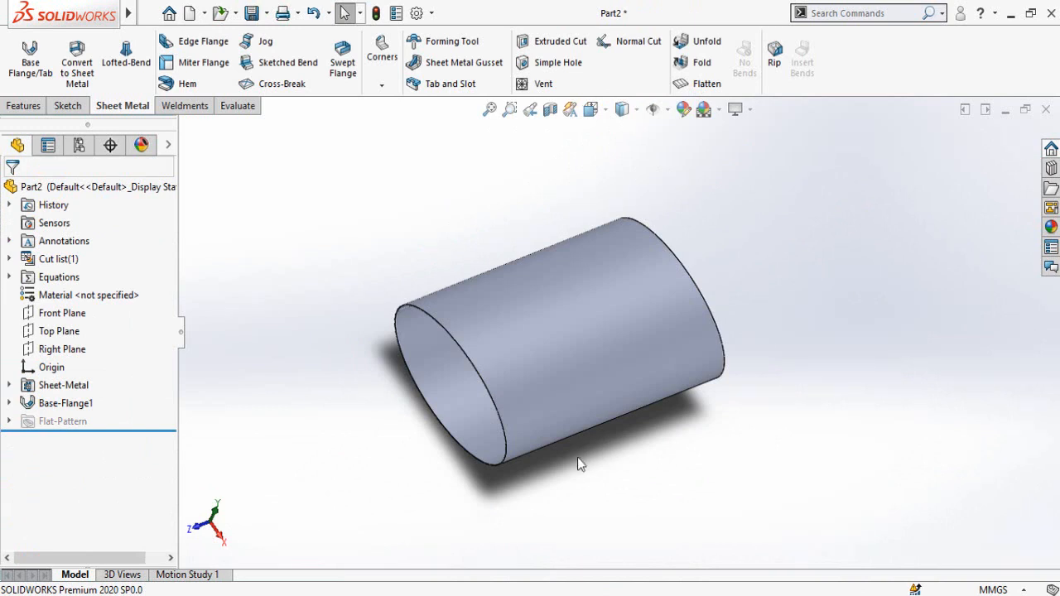